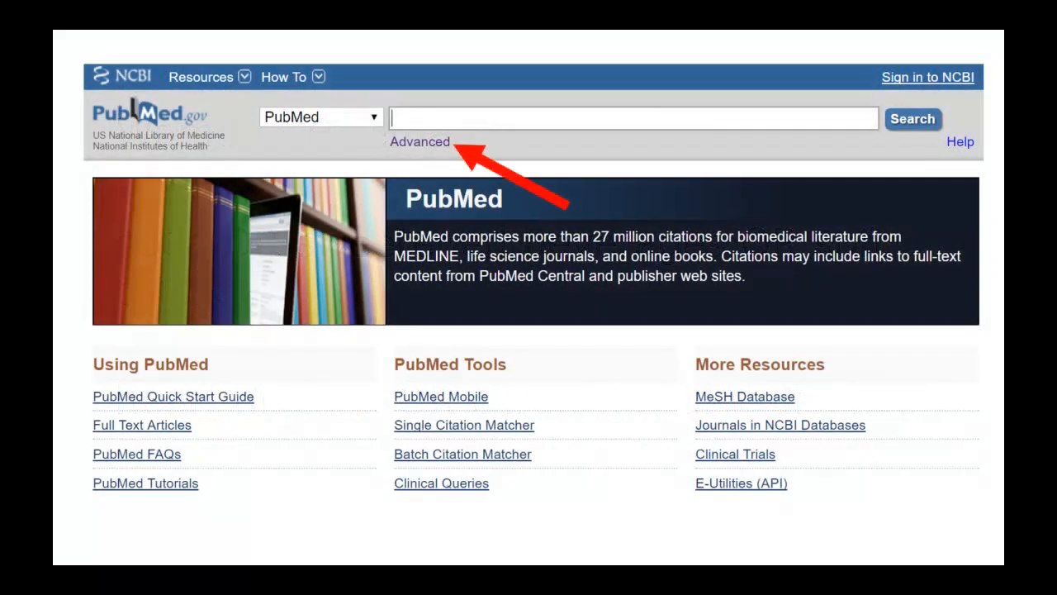
Step: Run an advanced search ANDing women/females, soda/sweetened beverages and heart/cardiovascular disease, returning 358 results
click(420, 142)
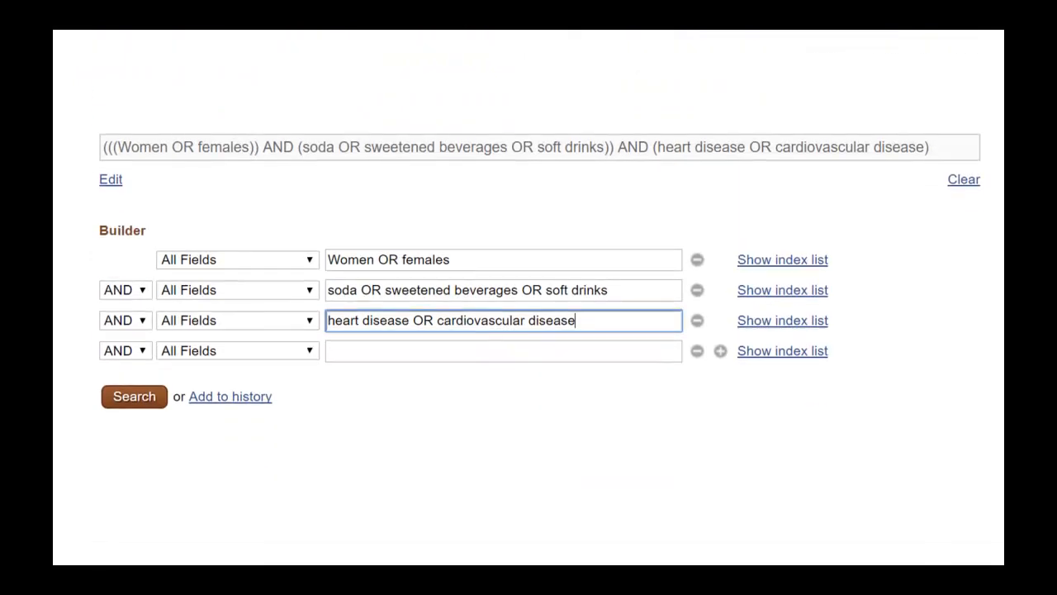
click(132, 397)
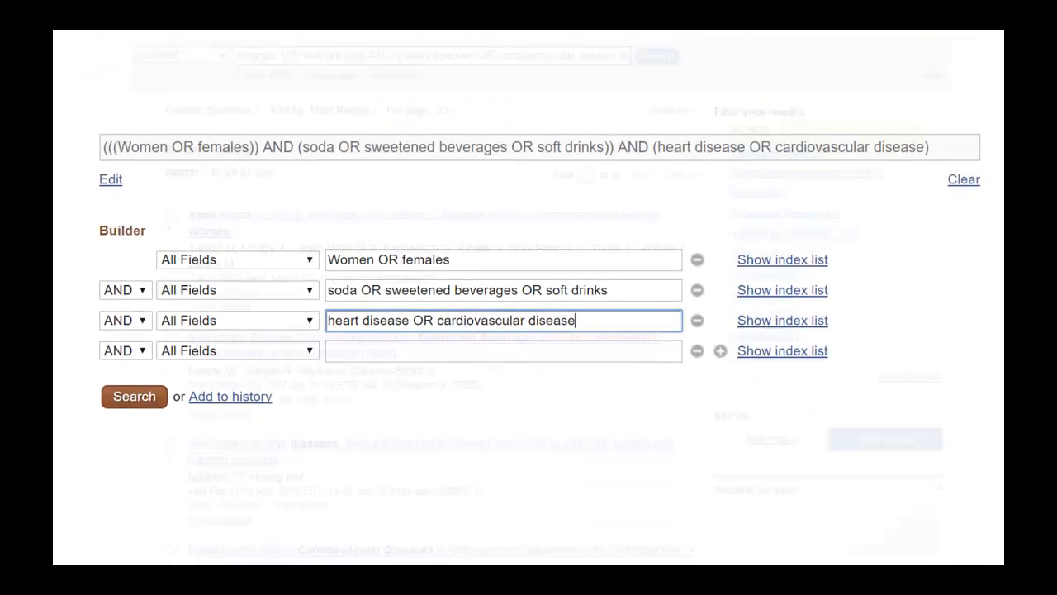
click(132, 396)
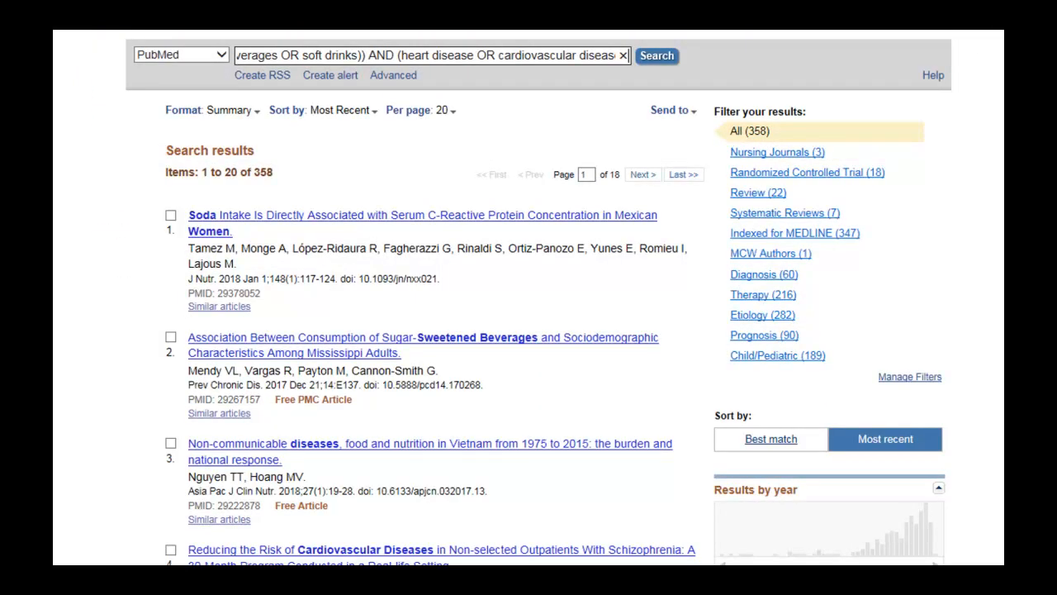
scroll(down, 3)
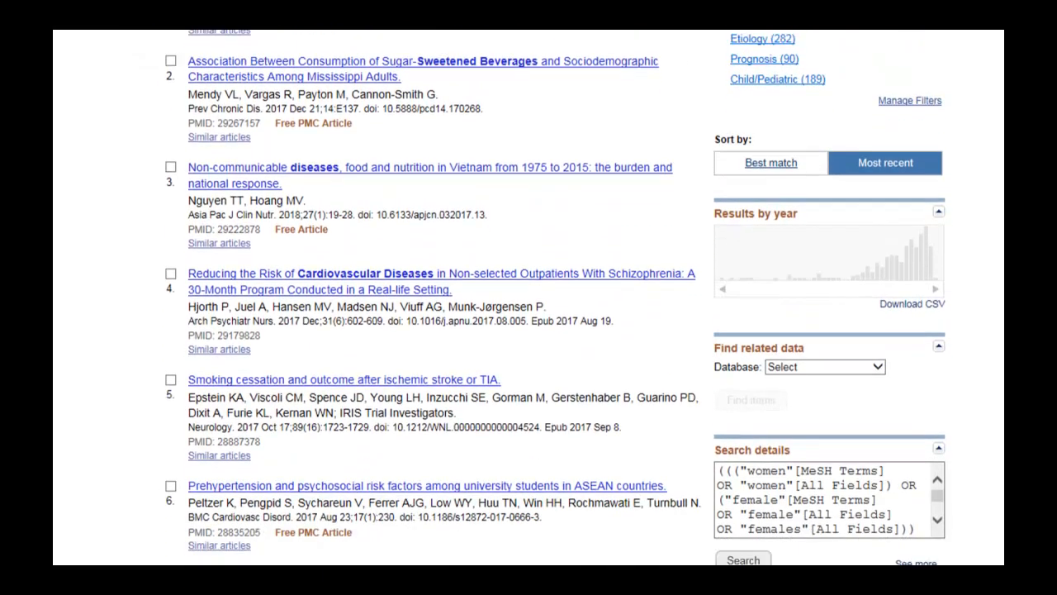
scroll(down, 3)
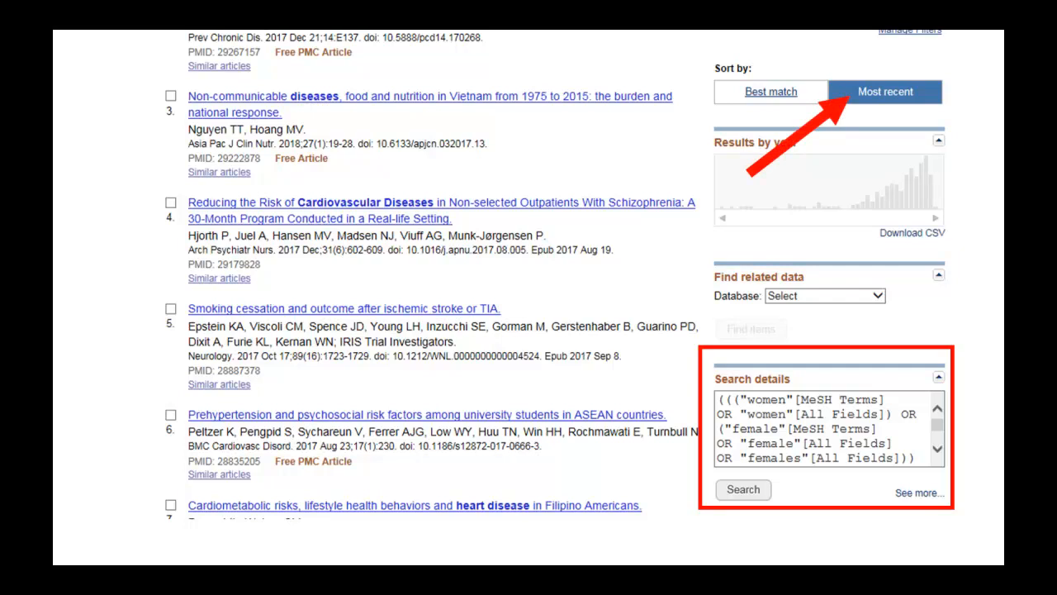
click(918, 492)
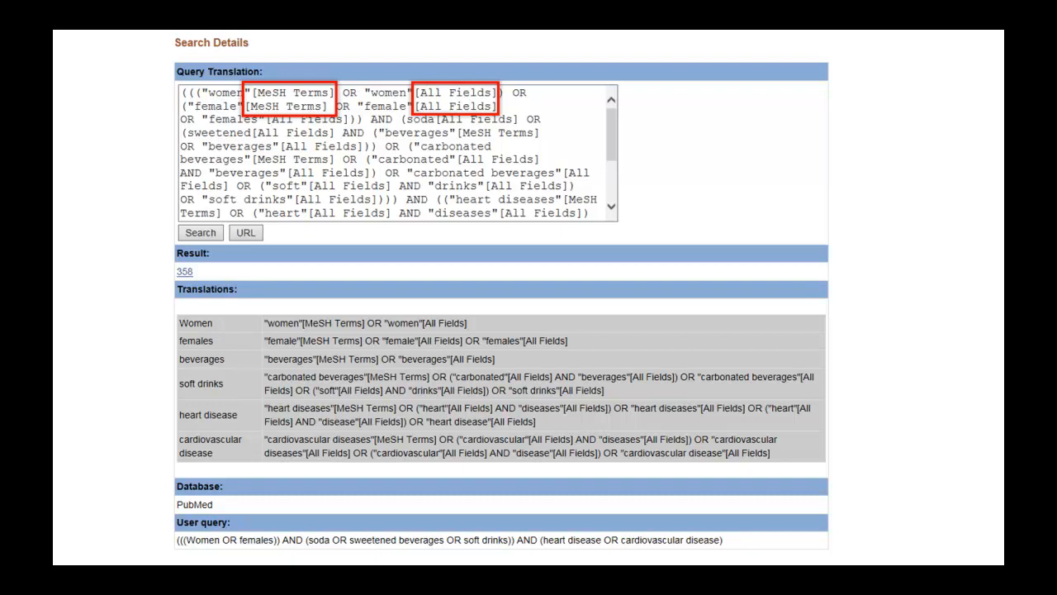
click(200, 232)
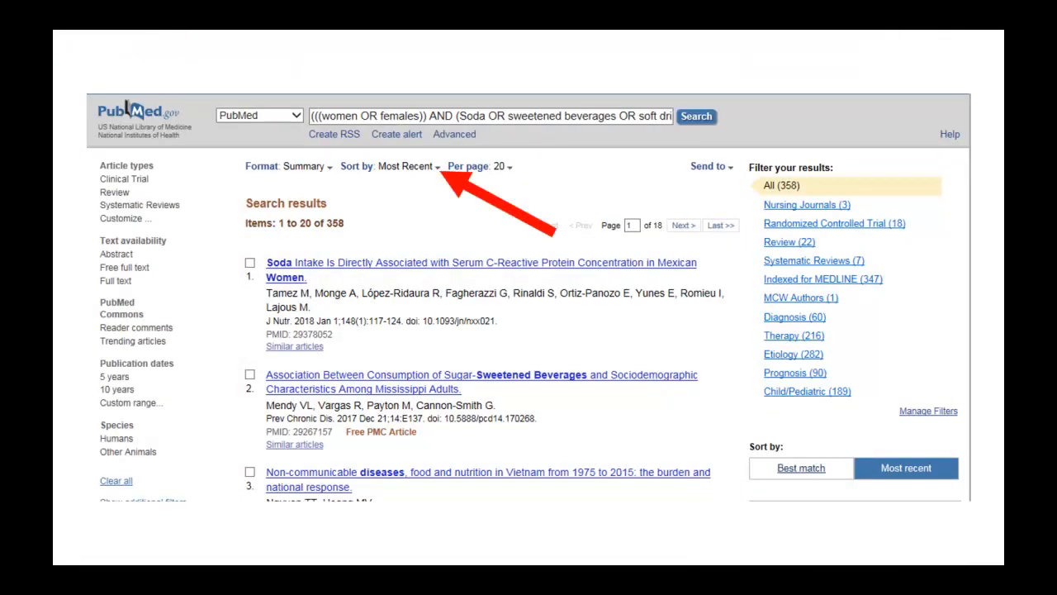
Step: Sort the 358 results by Best Match instead of Most Recent
click(408, 165)
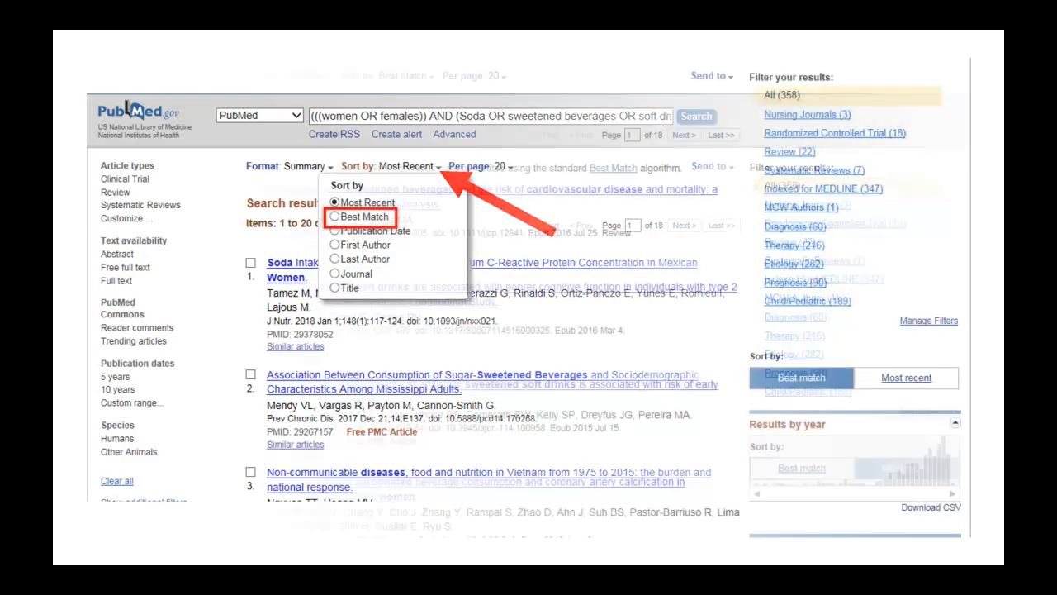
click(365, 215)
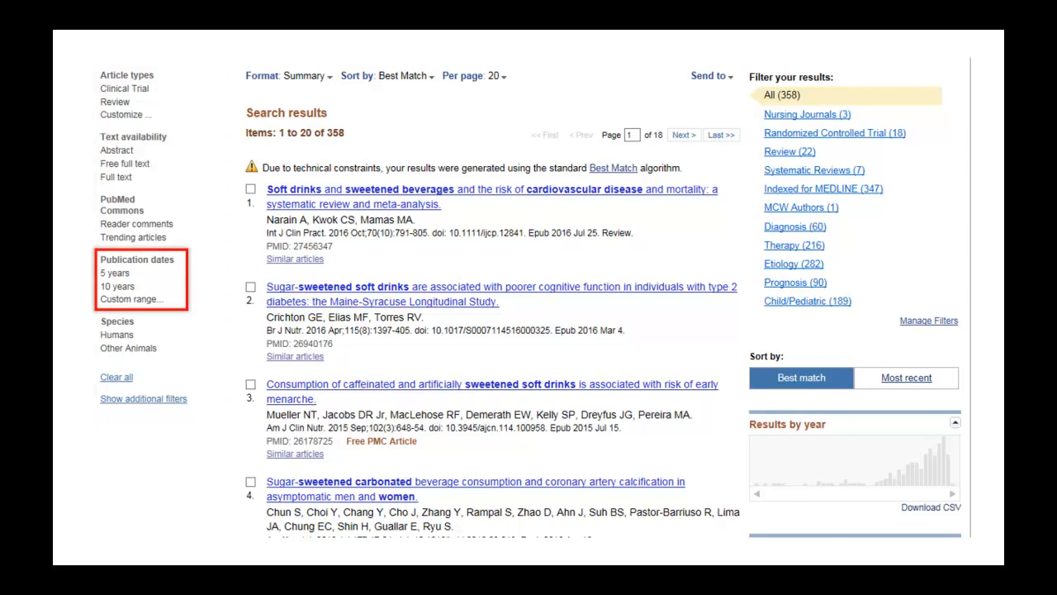
Step: Open the abstract of result 18, the 2009 article on sweetened beverages and coronary heart disease in women
click(126, 115)
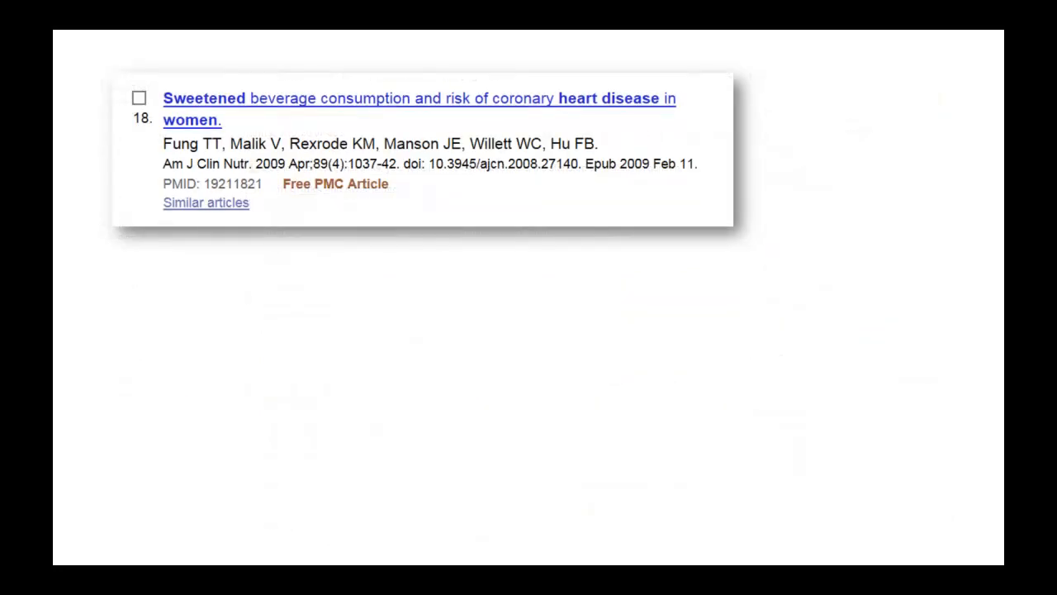
click(419, 99)
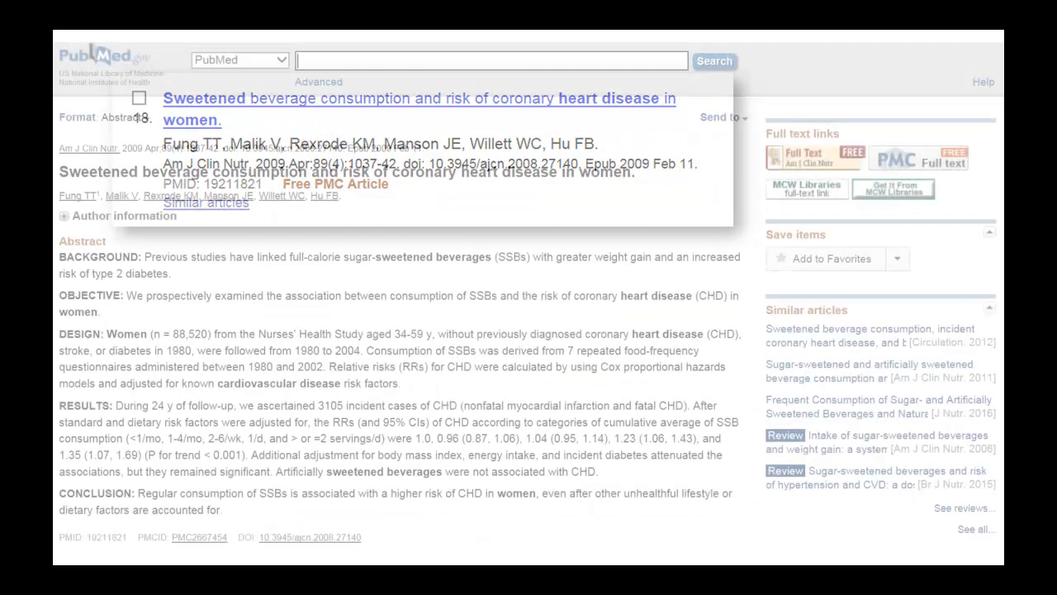